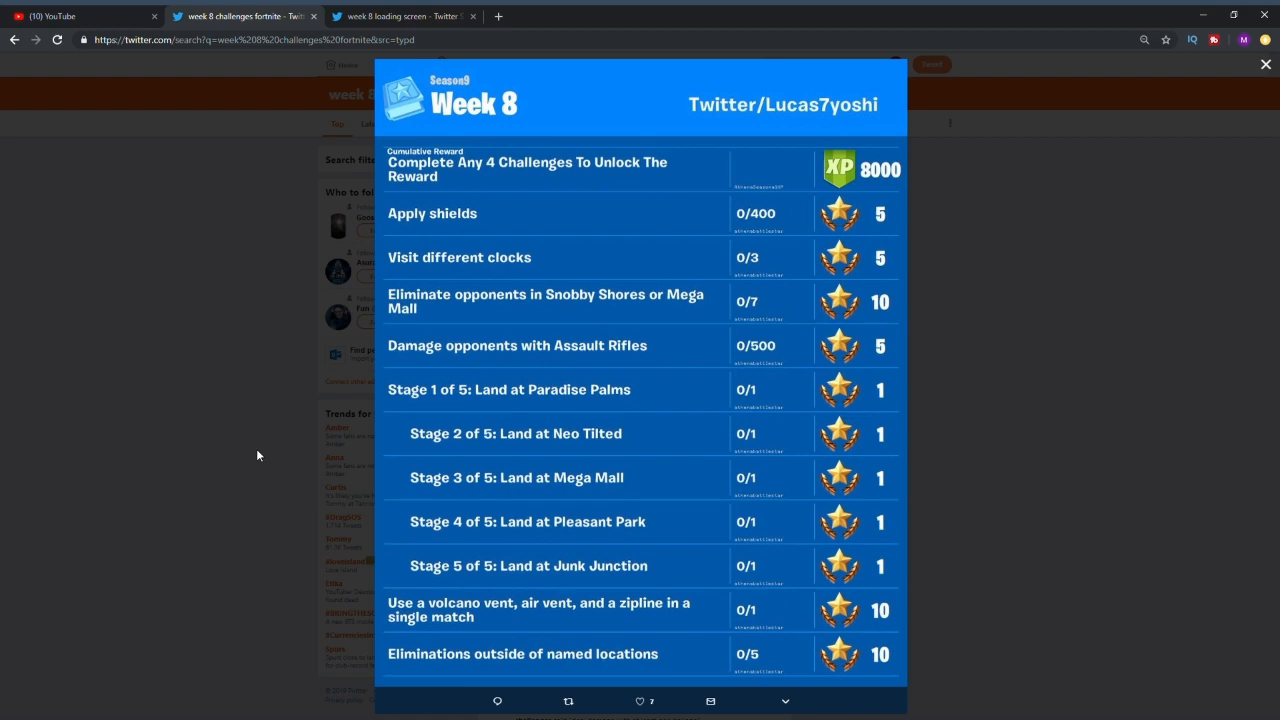
- Switch to the 'week 8 loading screen' tab showing the banana and cheering soldier artwork
{"action": "left_click", "coordinate": [400, 16]}
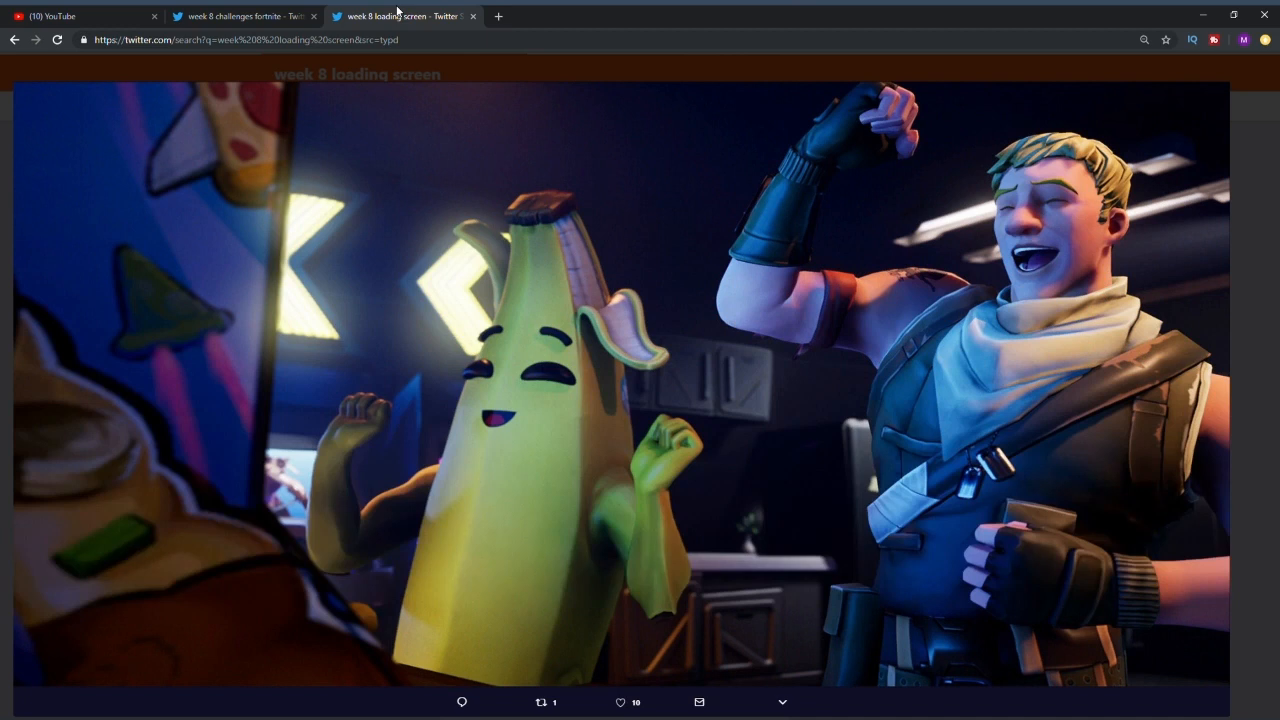
{"action": "mouse_move", "coordinate": [1216, 115]}
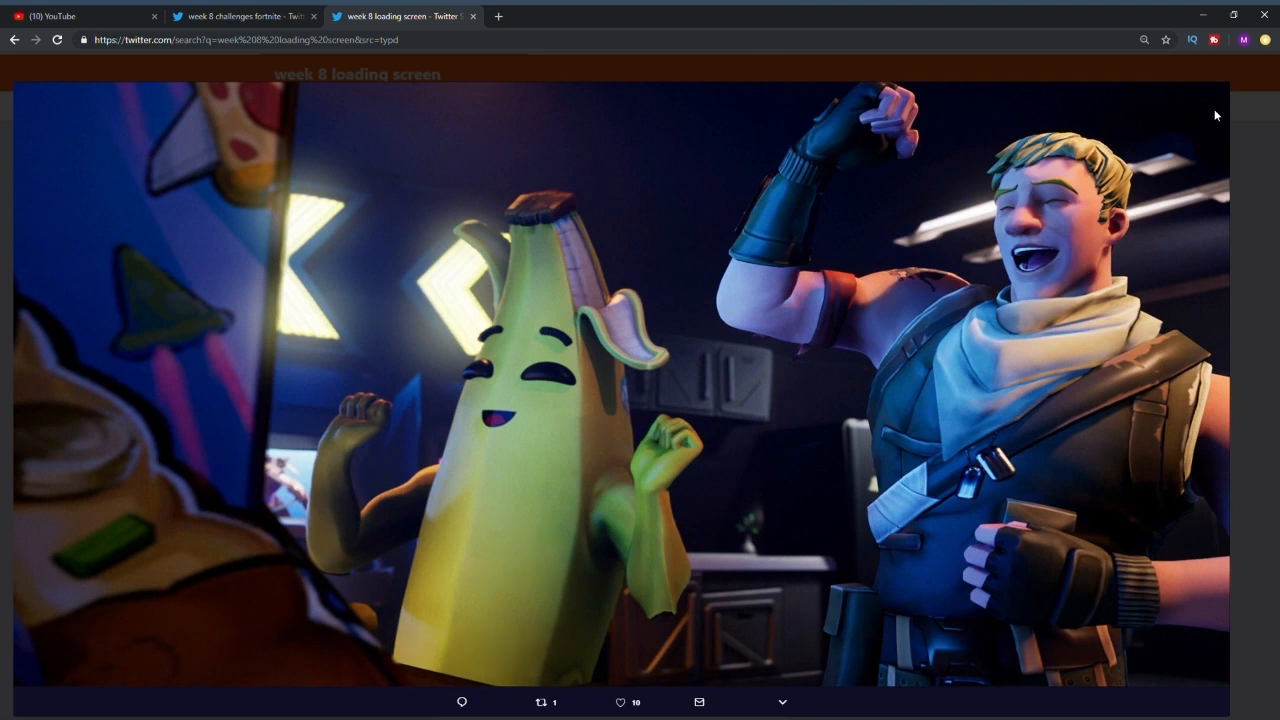
{"action": "mouse_move", "coordinate": [397, 10]}
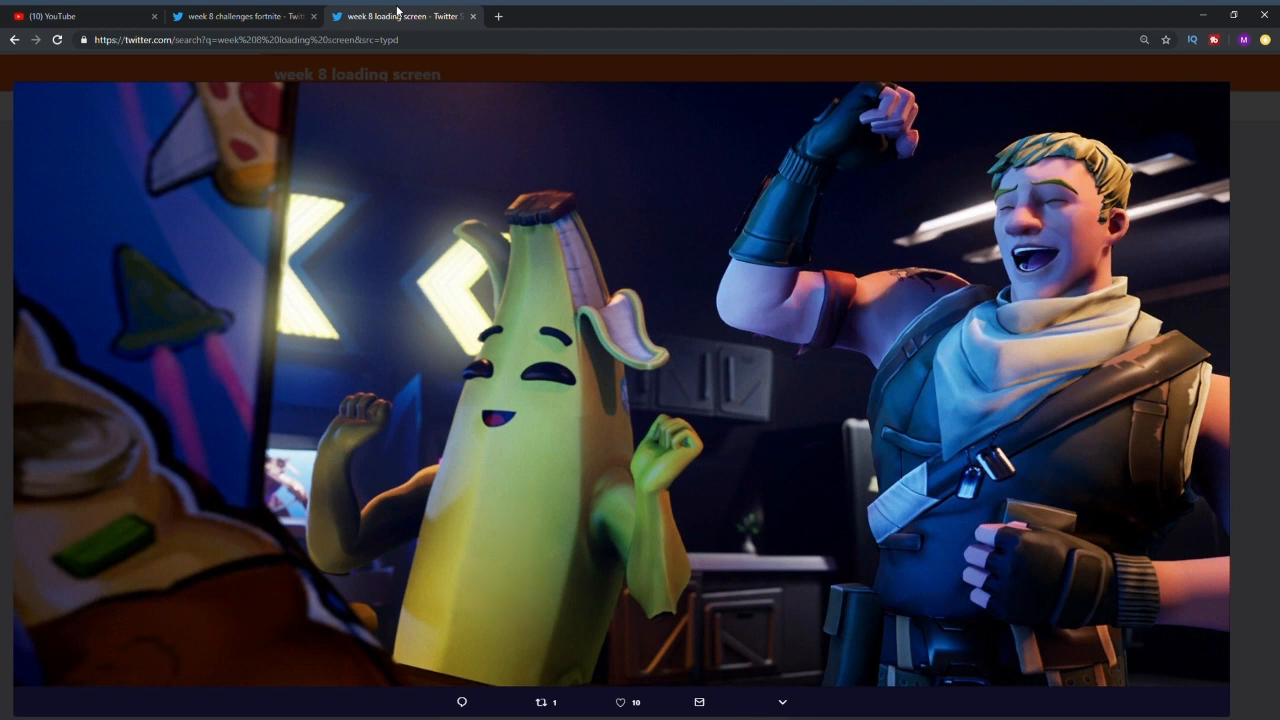
{"action": "mouse_move", "coordinate": [801, 35]}
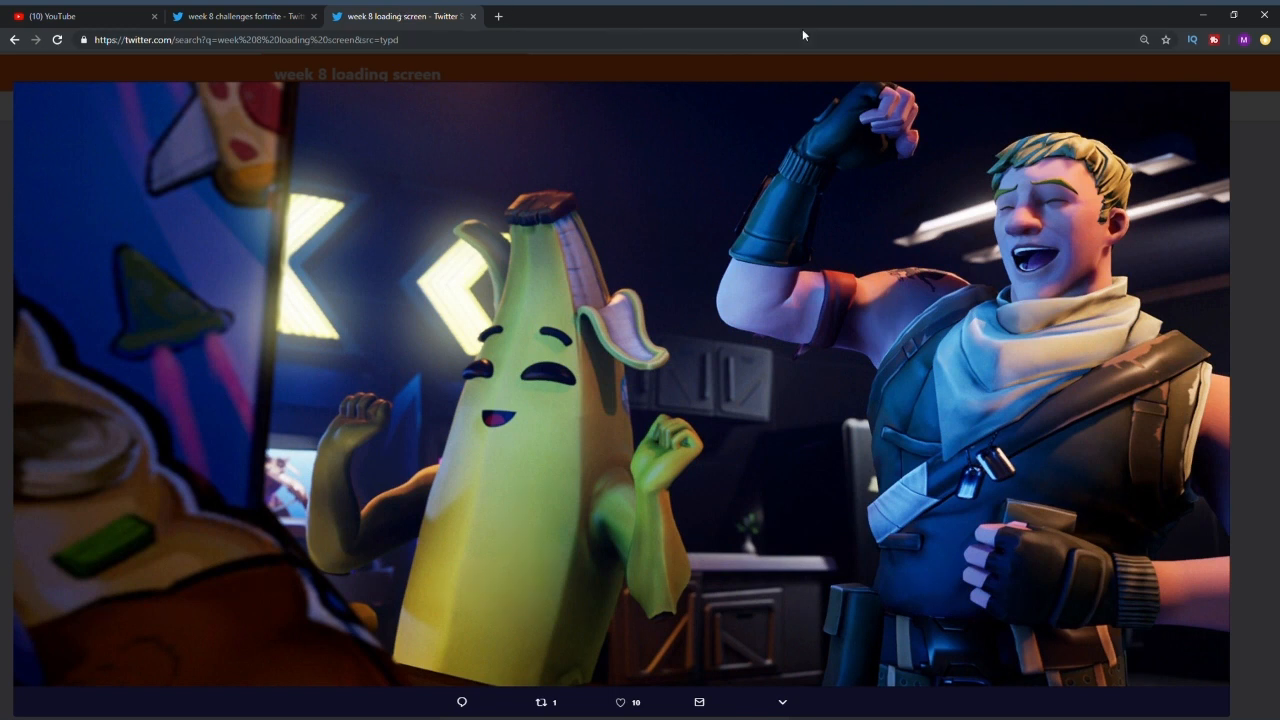
{"action": "mouse_move", "coordinate": [398, 11]}
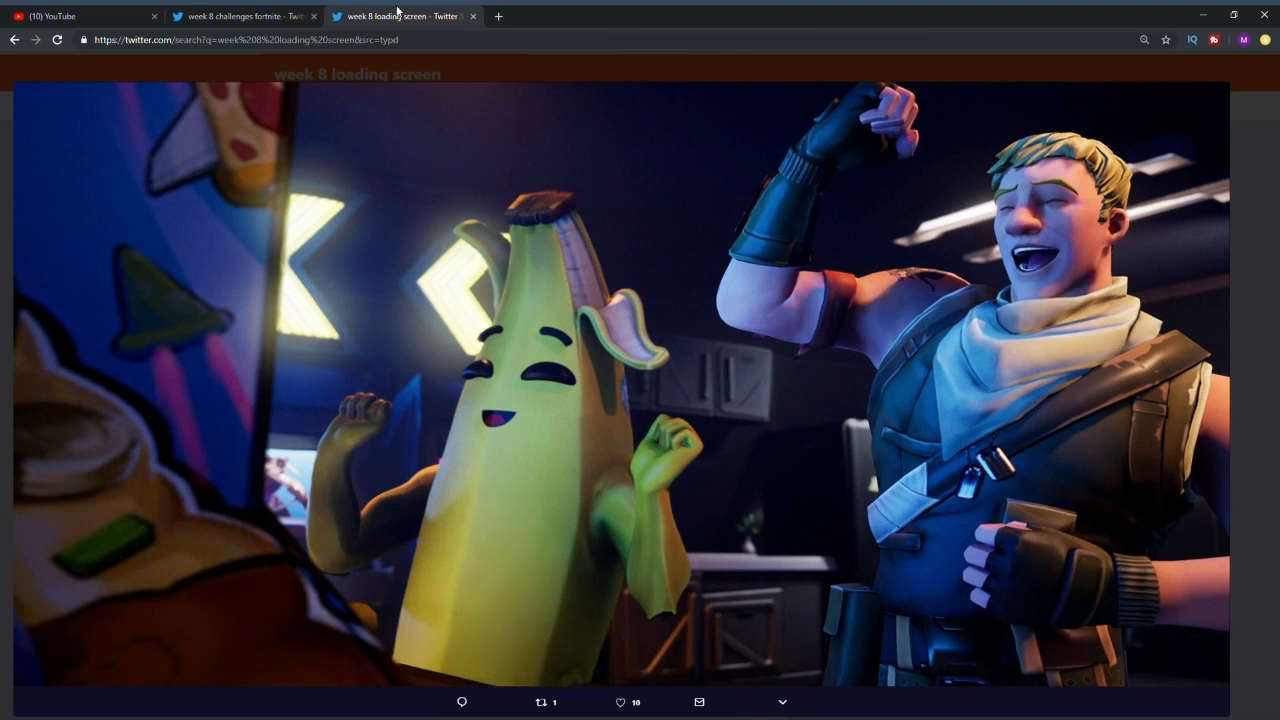